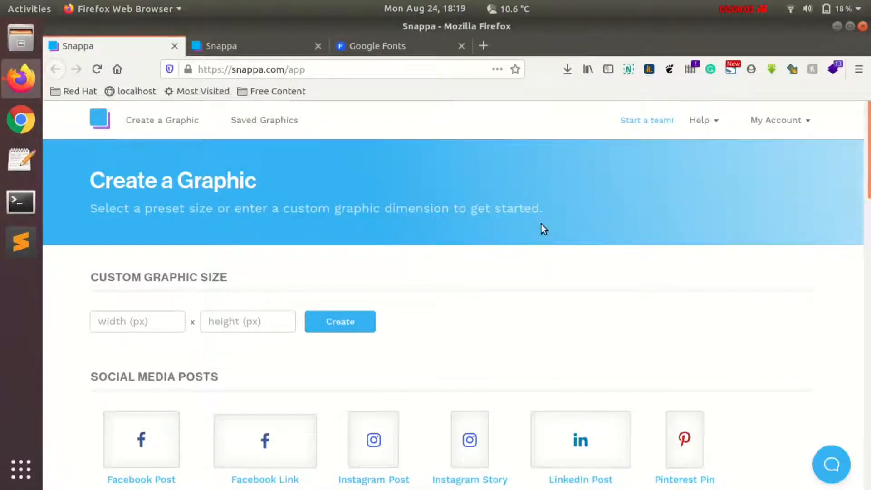
Step: Switch to the thumbnail tab, select the 'Custom fonts in Canva' title and browse fonts
scroll("down", 3)
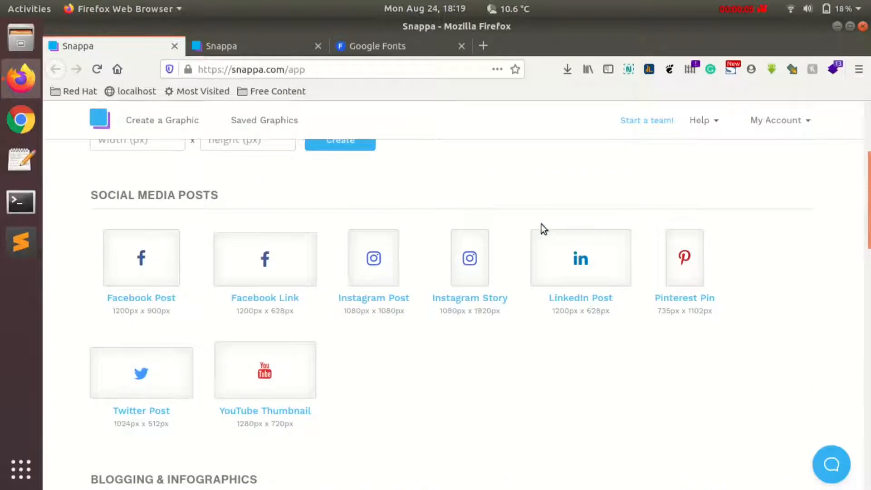
scroll("down", 3)
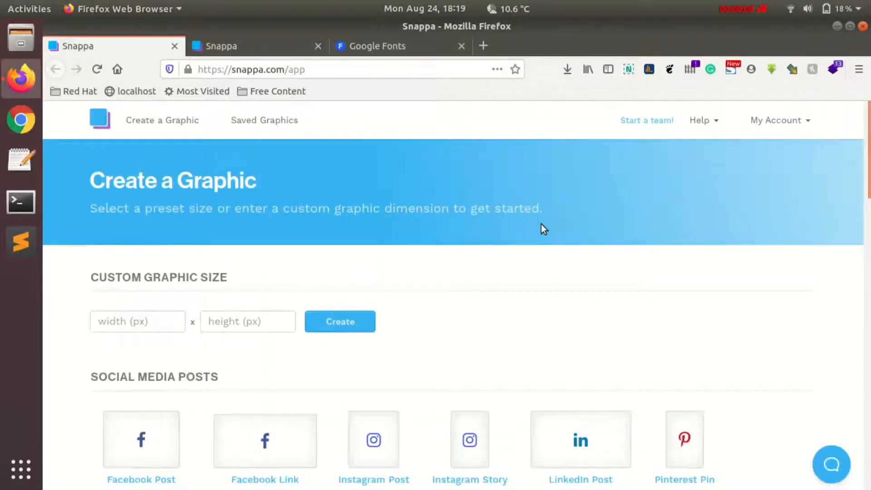
scroll("down", 3)
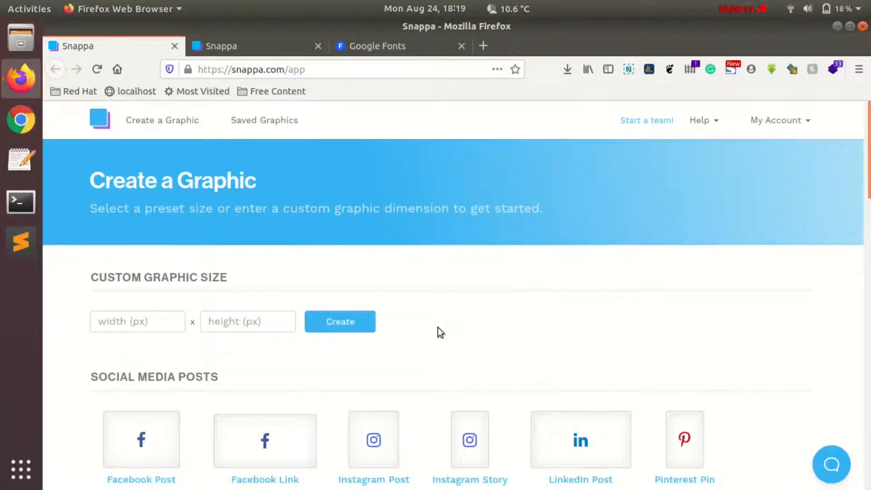
scroll("down", 3)
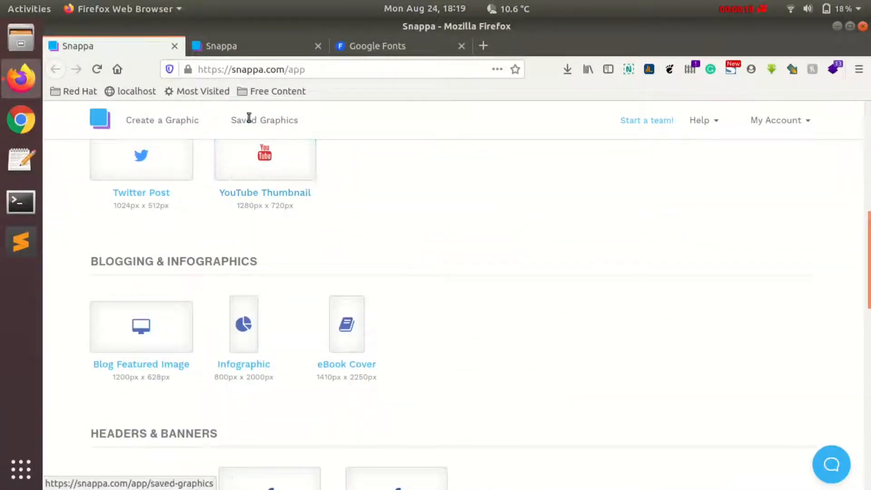
left_click(264, 161)
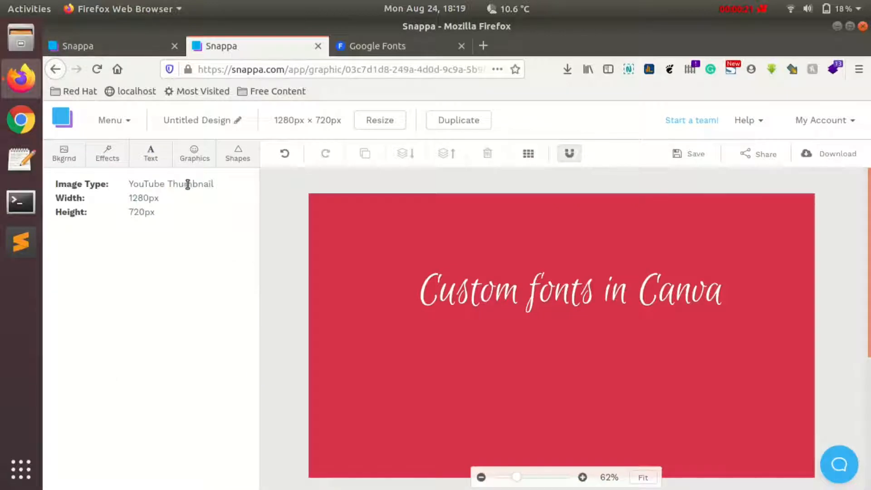
left_click(570, 290)
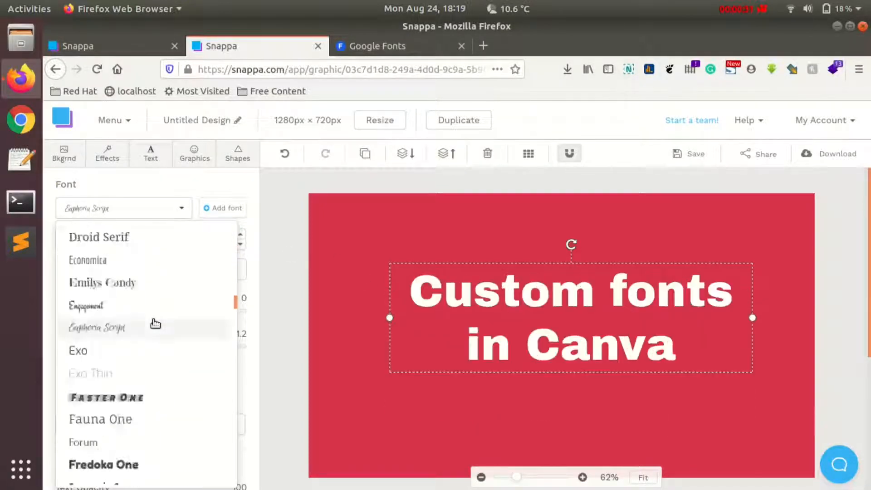
scroll("down", 3)
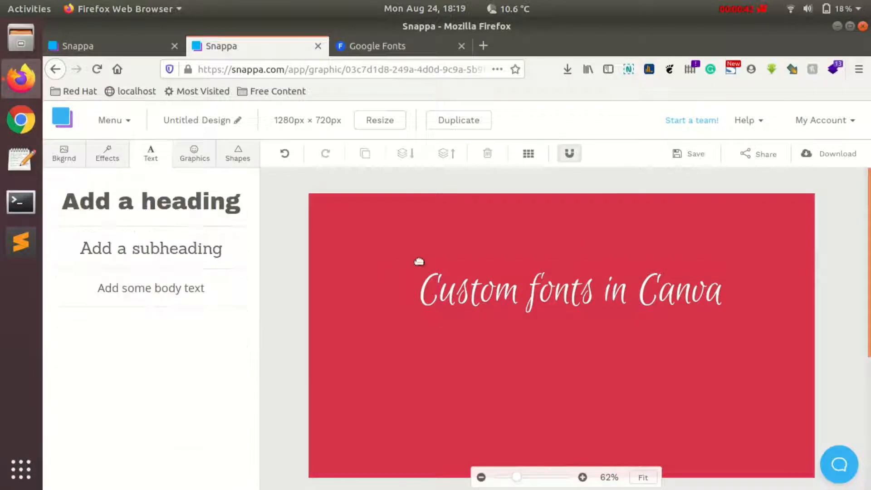
Step: Add a 'Heading text' box, review uploaded custom fonts, then go to Google Fonts
left_click(571, 289)
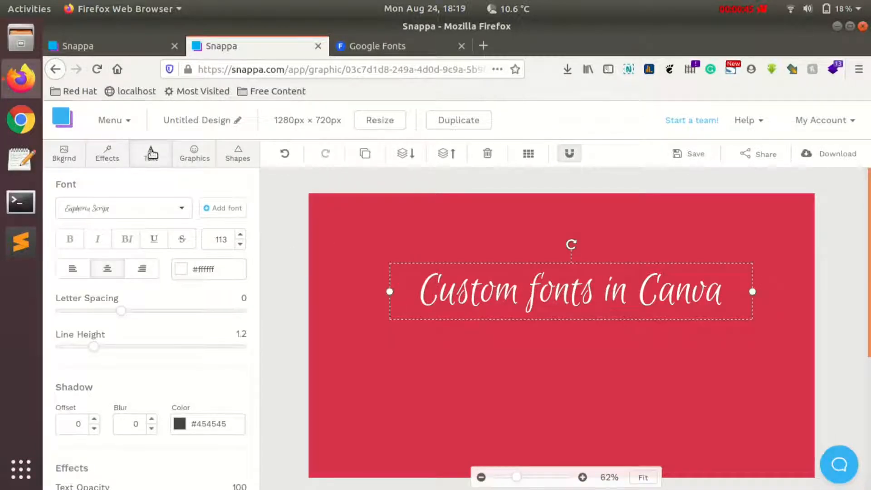
left_click(151, 153)
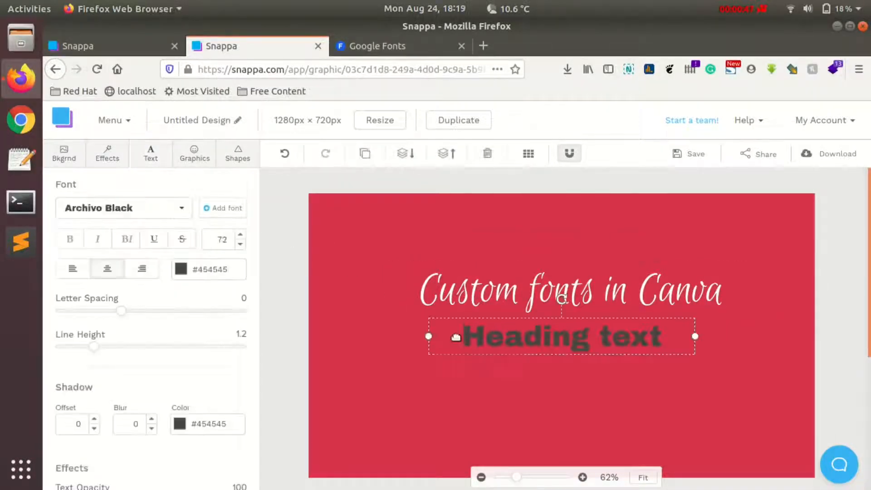
left_click(223, 208)
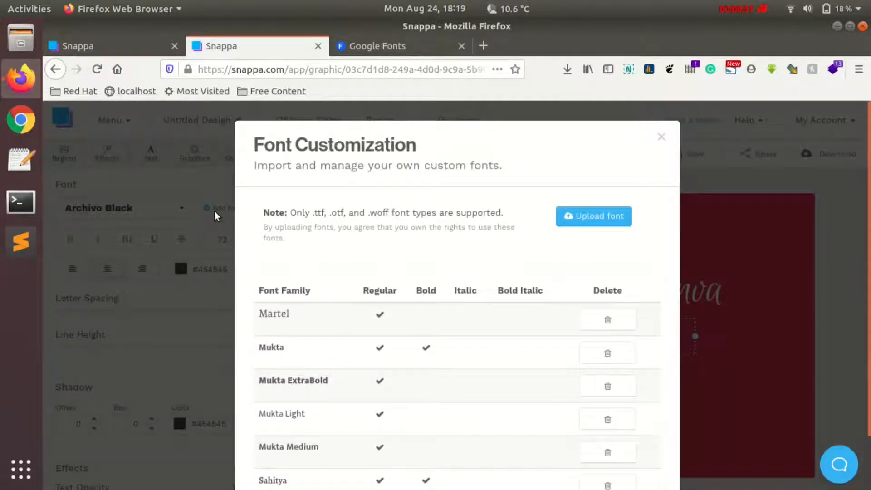
mouse_move(385, 368)
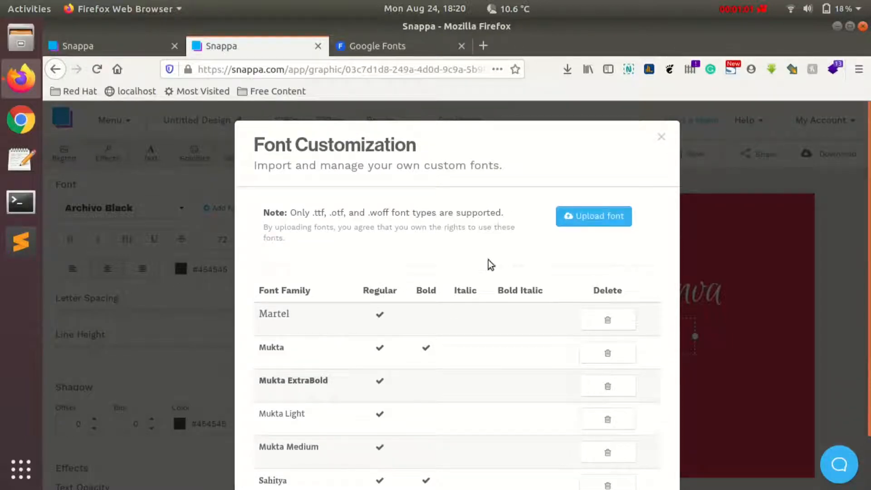
scroll("down", 3)
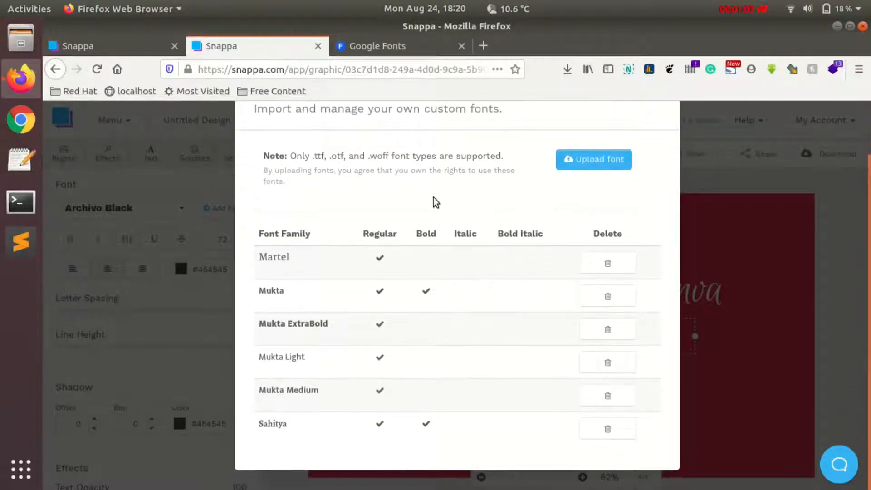
left_click(381, 47)
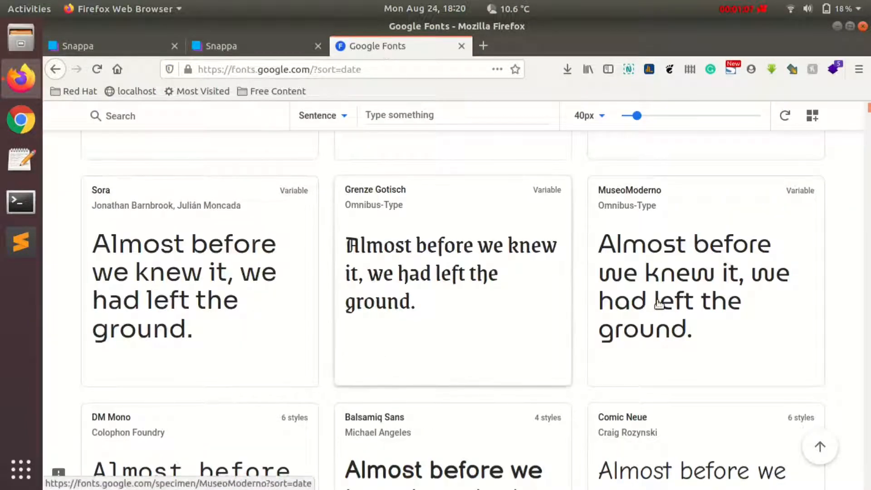
mouse_move(566, 244)
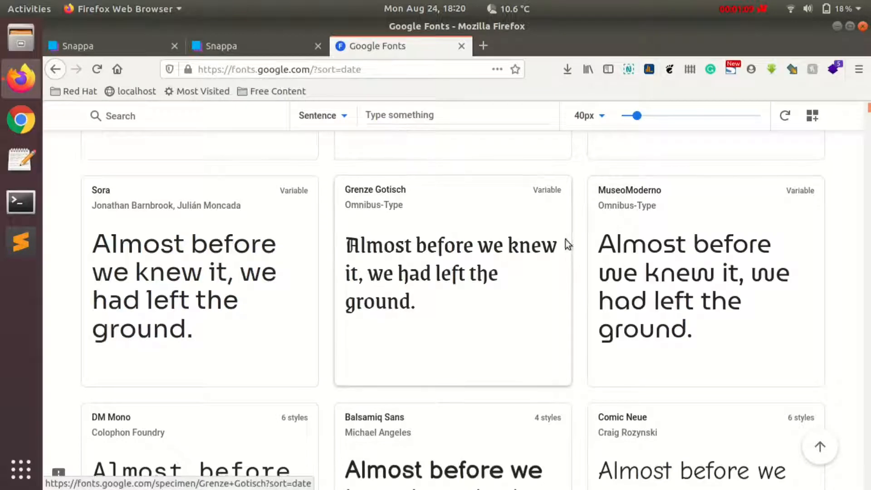
mouse_move(678, 315)
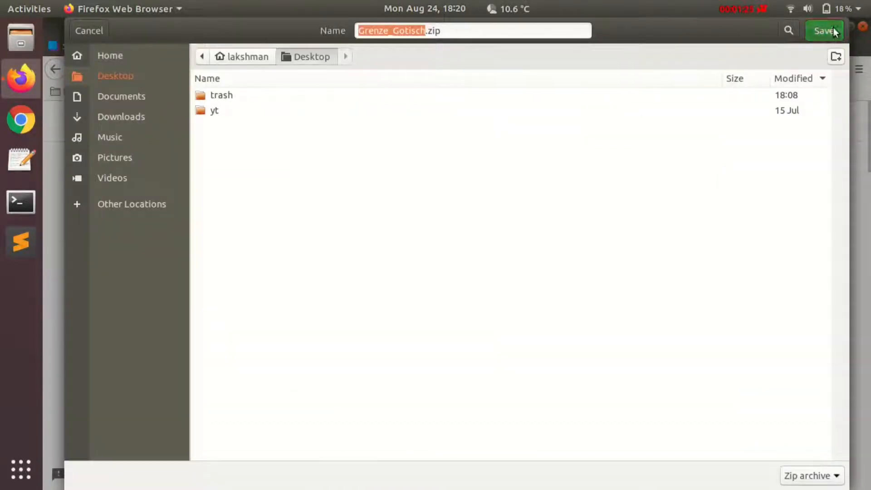
Step: Save the Grenze Gotisch zip to the Desktop and check it in the downloads list
left_click(824, 30)
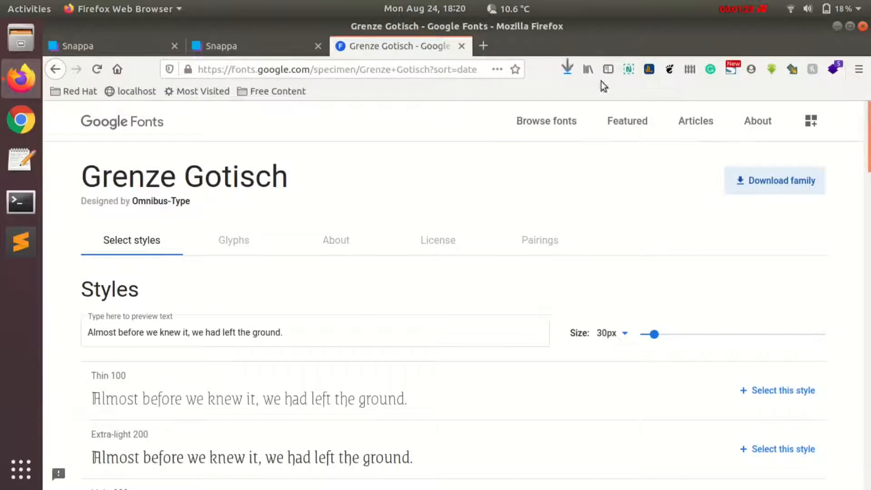
mouse_move(578, 71)
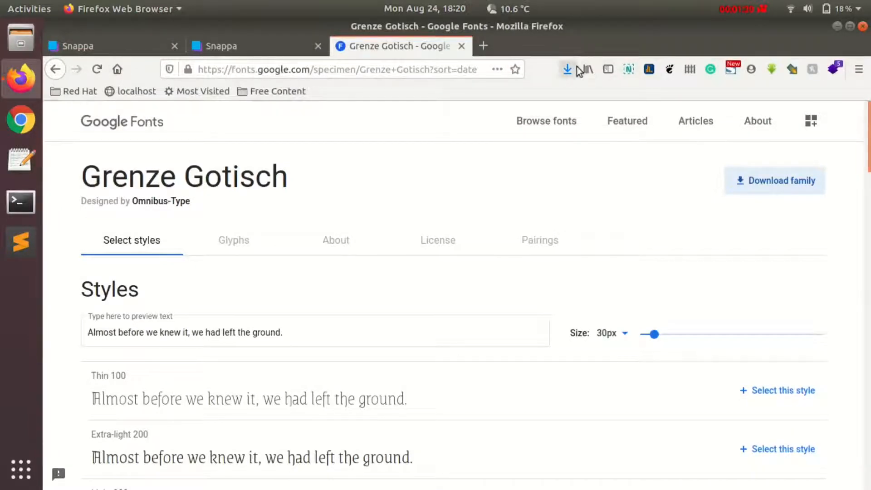
left_click(567, 69)
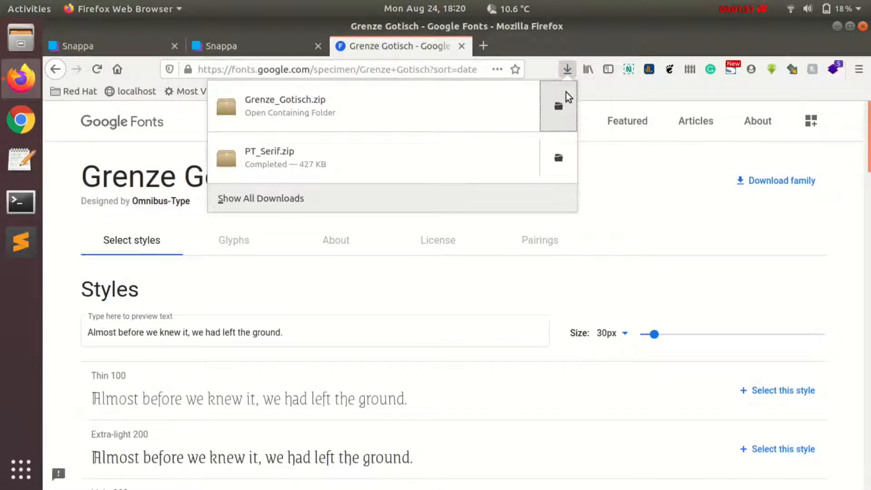
Step: Extract Grenze_Gotisch.zip on the Desktop and open its static subfolder
left_click(285, 107)
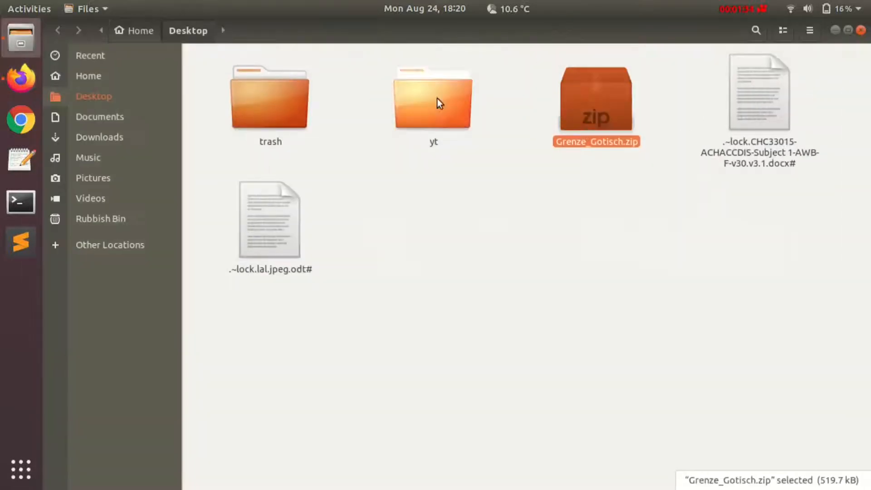
right_click(596, 100)
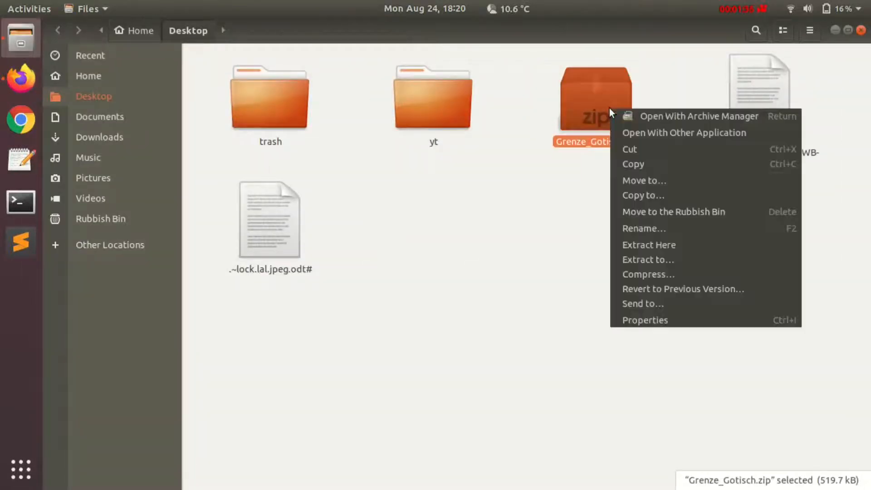
left_click(648, 244)
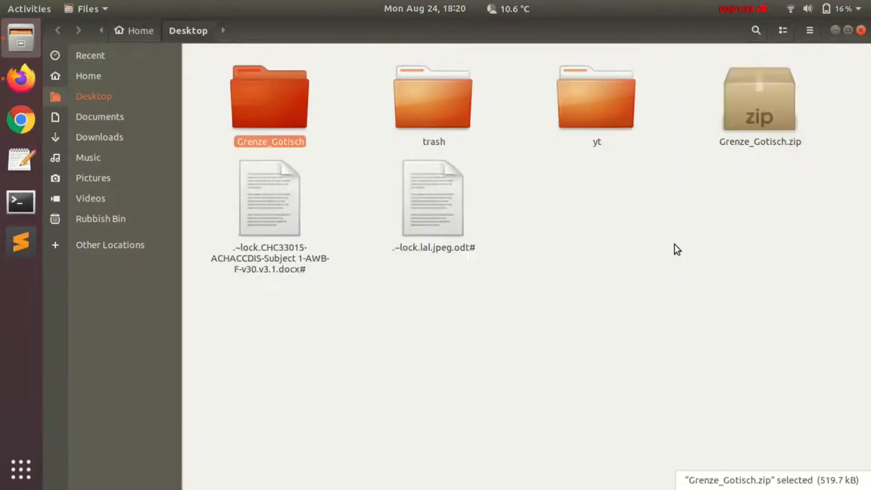
double_click(270, 97)
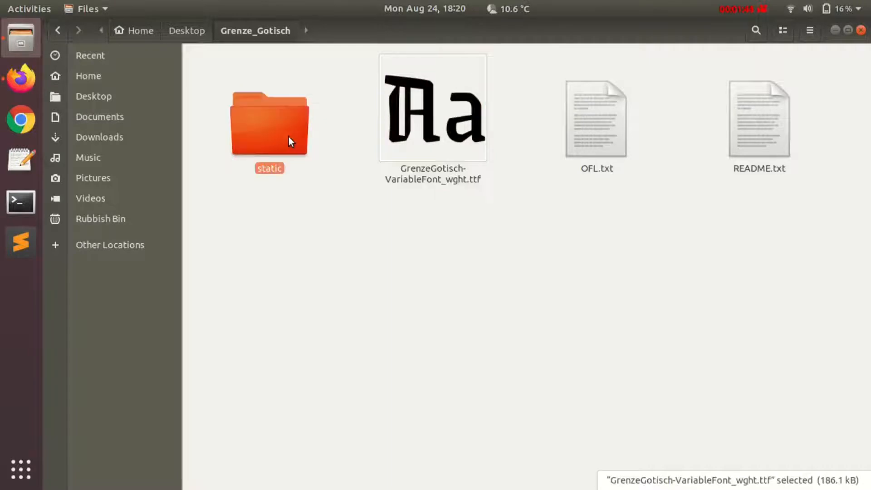
double_click(269, 121)
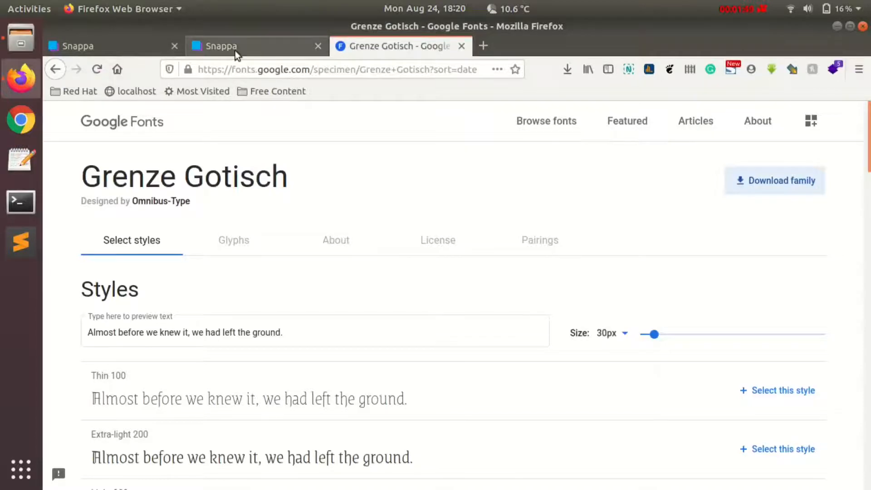
Step: Upload GrenzeGotisch-VariableFont_wght.ttf from the Grenze_Gotisch folder to Snappa's custom fonts
left_click(255, 46)
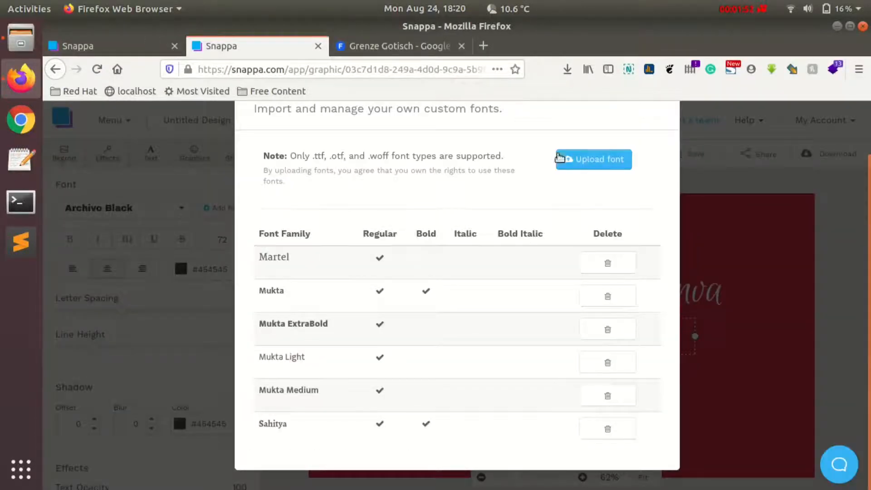
left_click_drag(313, 156, 356, 156)
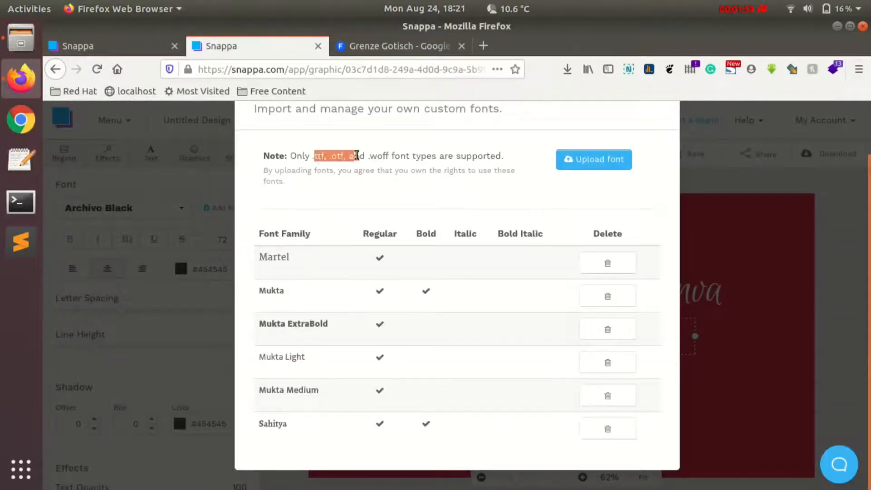
left_click(594, 159)
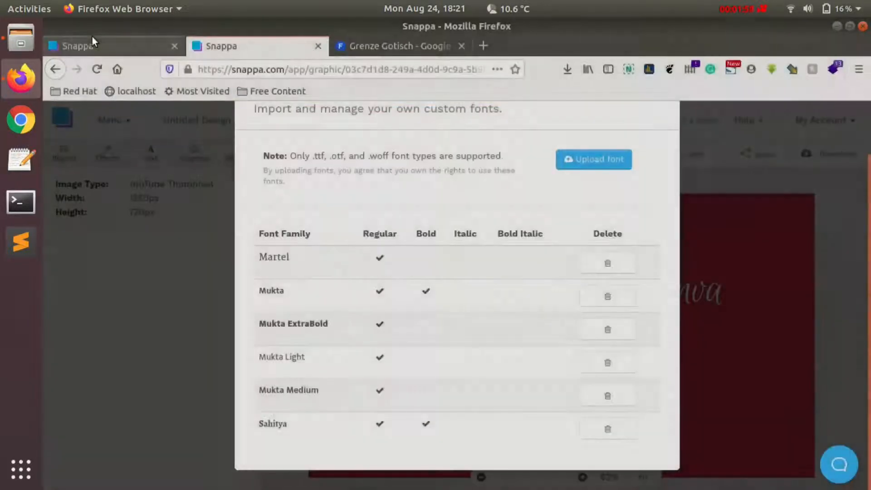
left_click(593, 159)
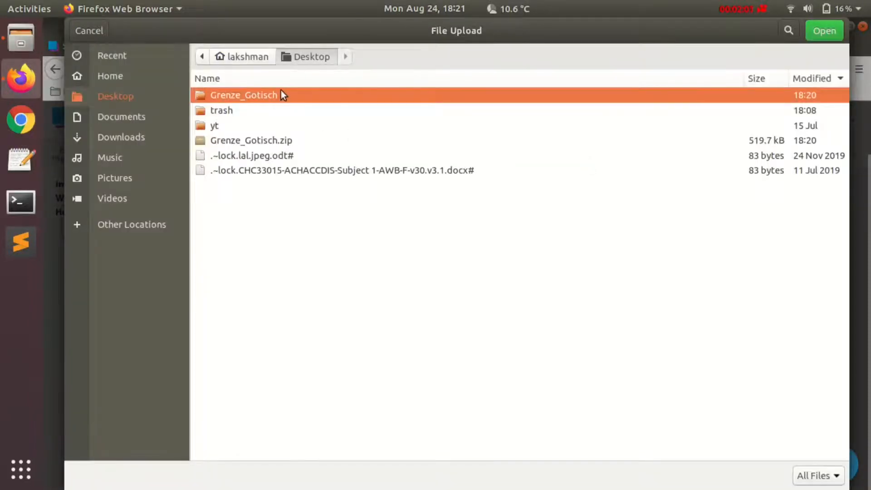
double_click(243, 95)
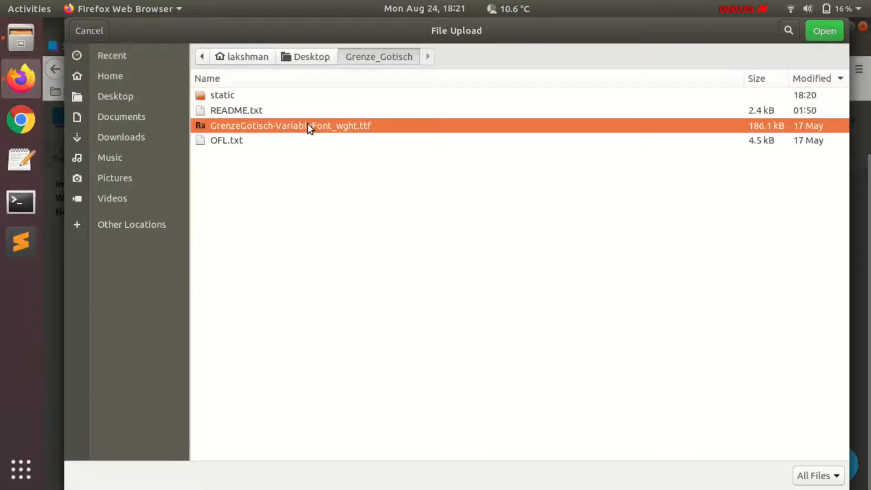
left_click(823, 30)
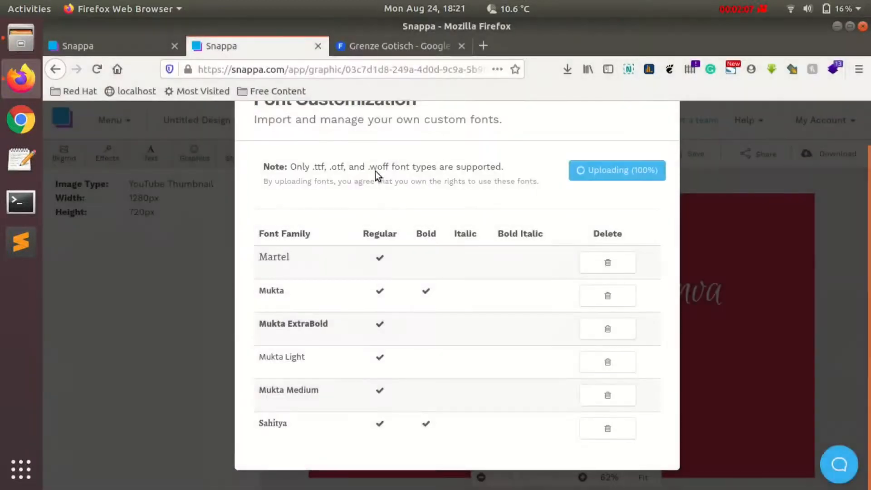
mouse_move(519, 185)
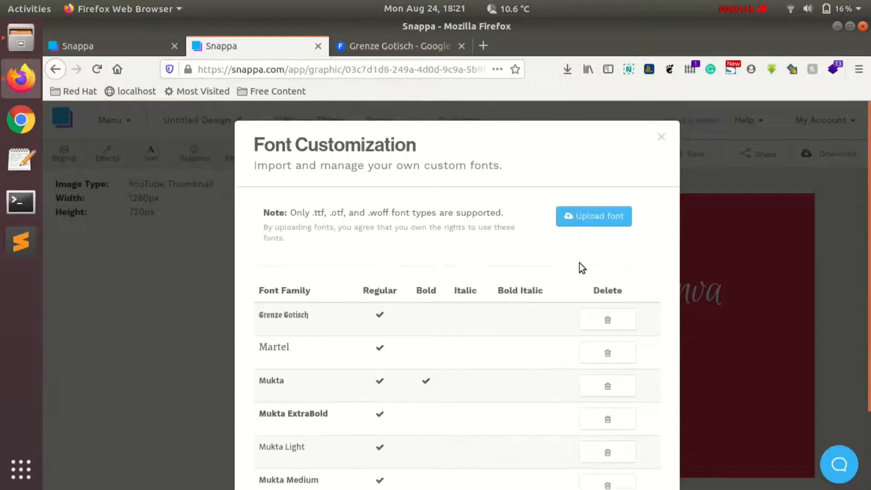
Step: Upload GrenzeGotisch-Thin.ttf from the static folder as a custom font
left_click(593, 216)
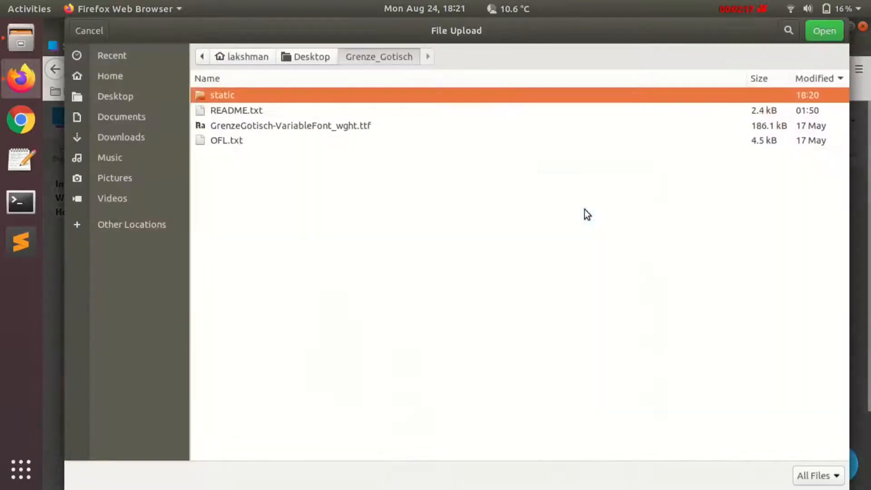
double_click(222, 94)
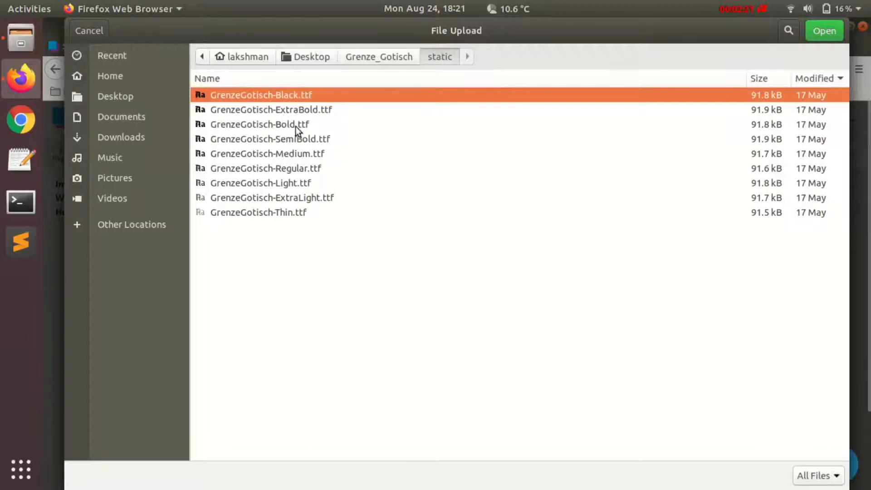
mouse_move(303, 220)
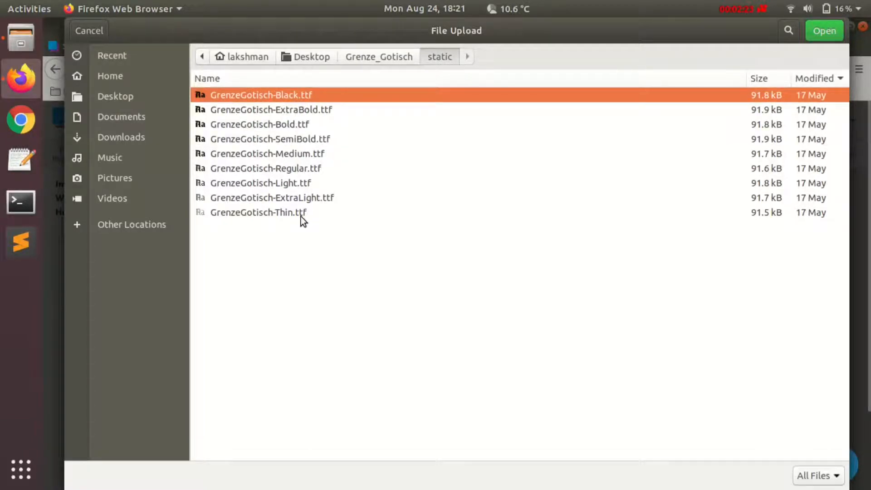
left_click(824, 31)
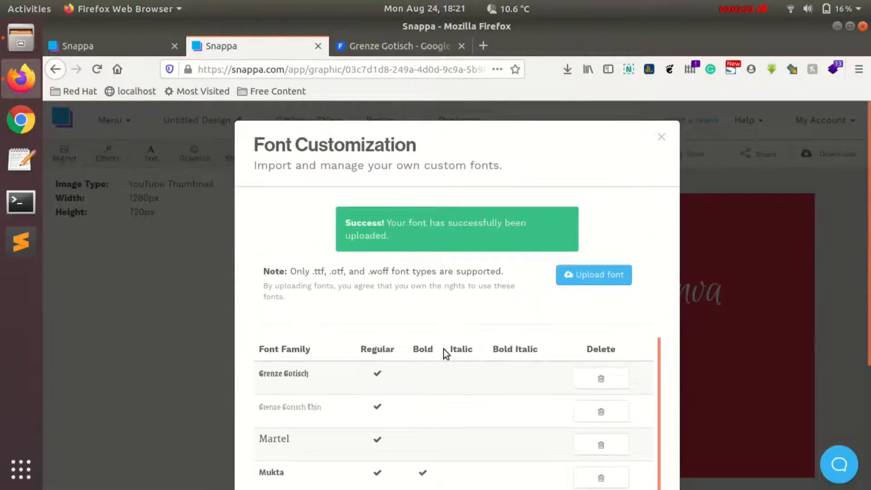
mouse_move(555, 288)
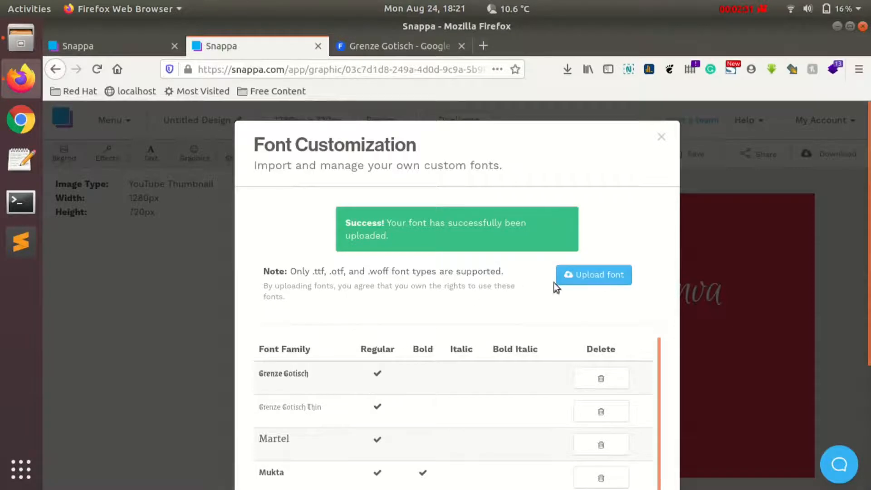
Step: Upload the Grenze Gotisch Bold file to add a bold weight
left_click(593, 275)
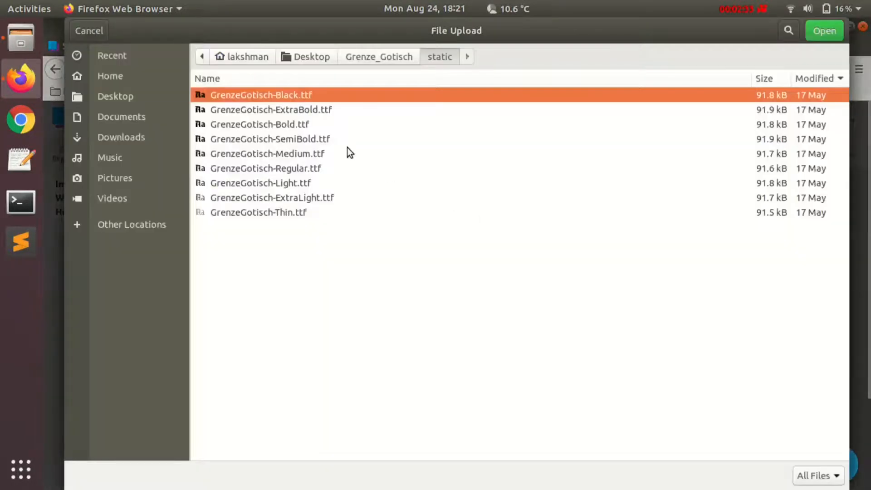
mouse_move(312, 144)
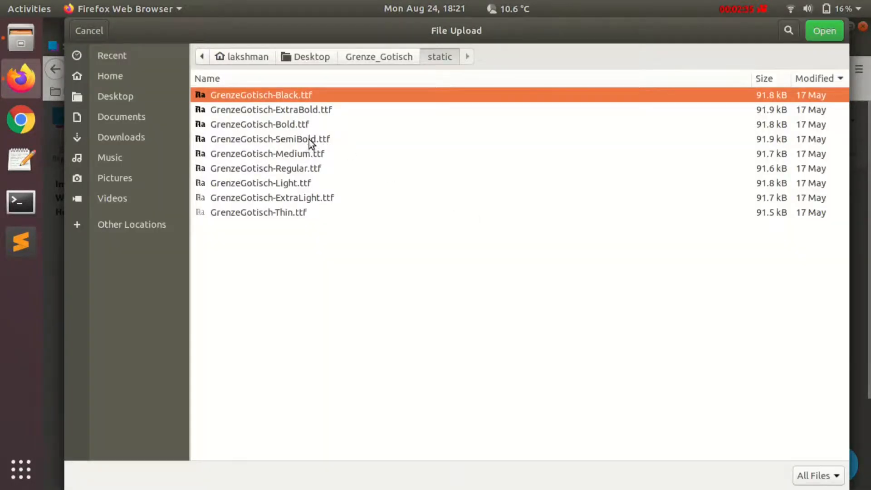
left_click(824, 30)
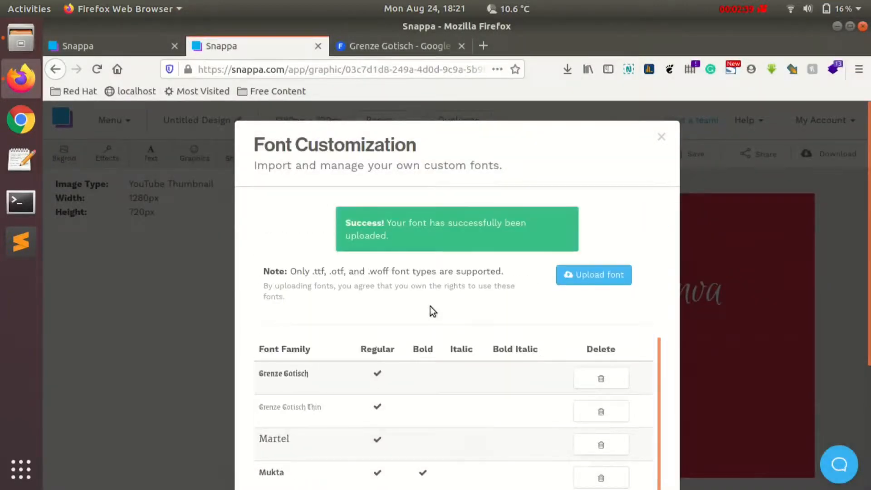
left_click(422, 374)
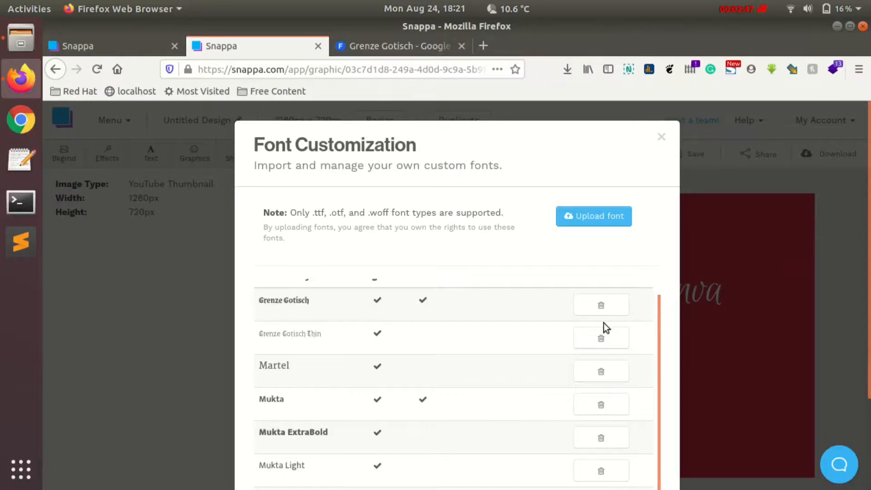
left_click(600, 337)
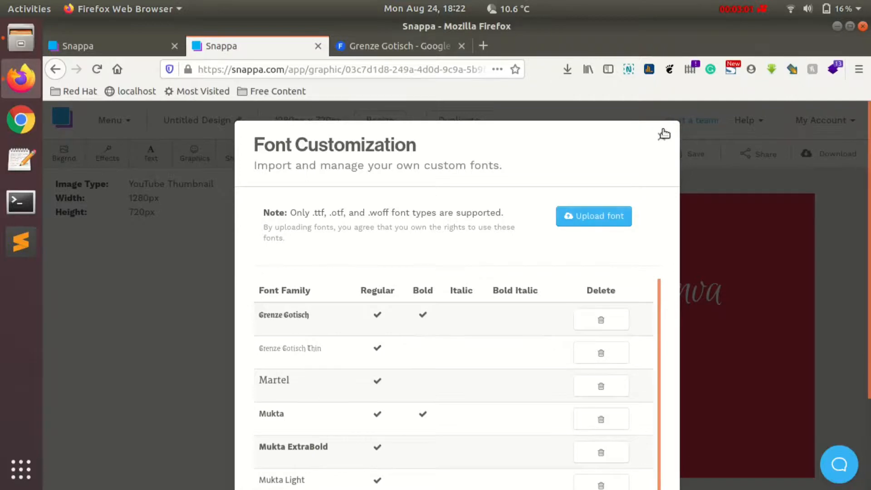
Step: Close the fonts manager and set the 'Custom fonts in Canva' title to Grenze Gotisch
left_click(664, 133)
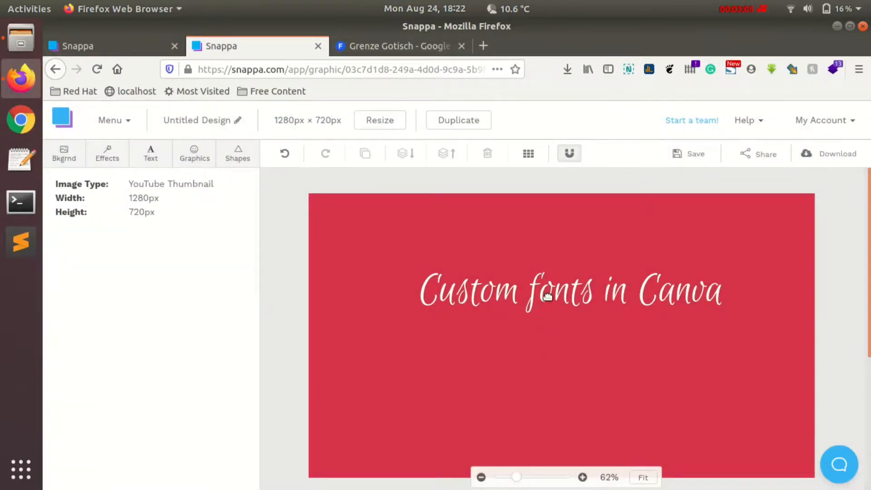
left_click(570, 290)
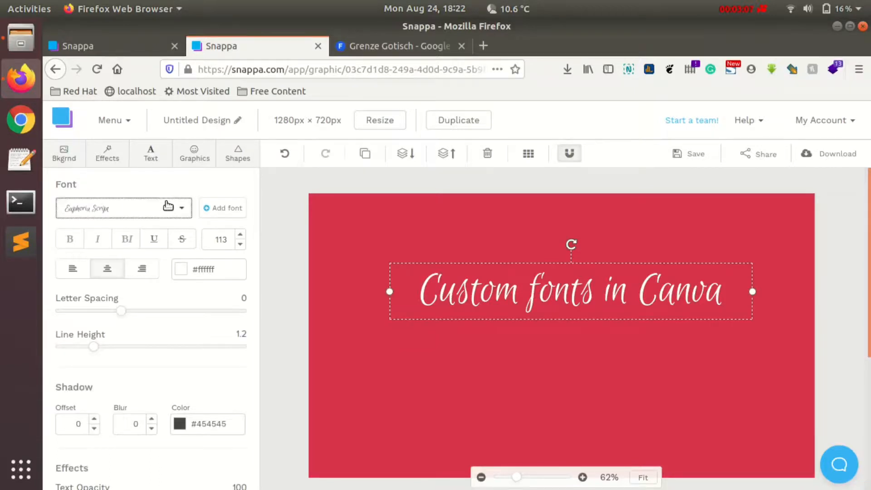
left_click(124, 208)
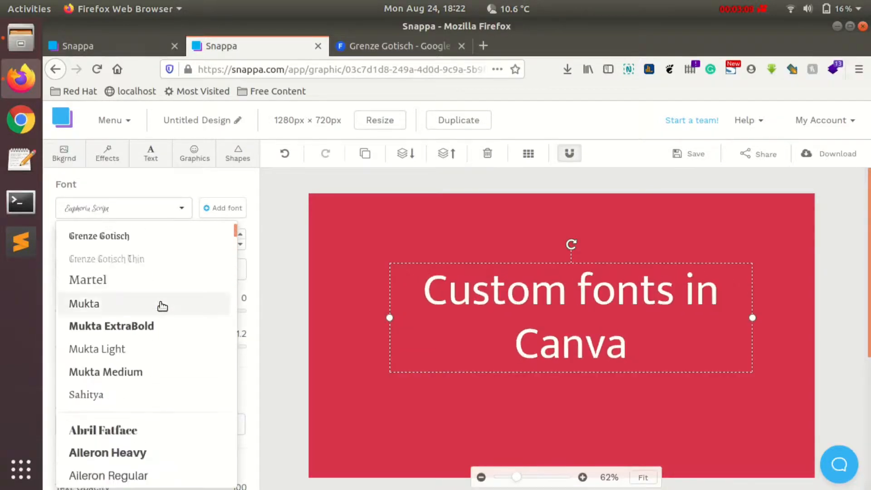
left_click(99, 235)
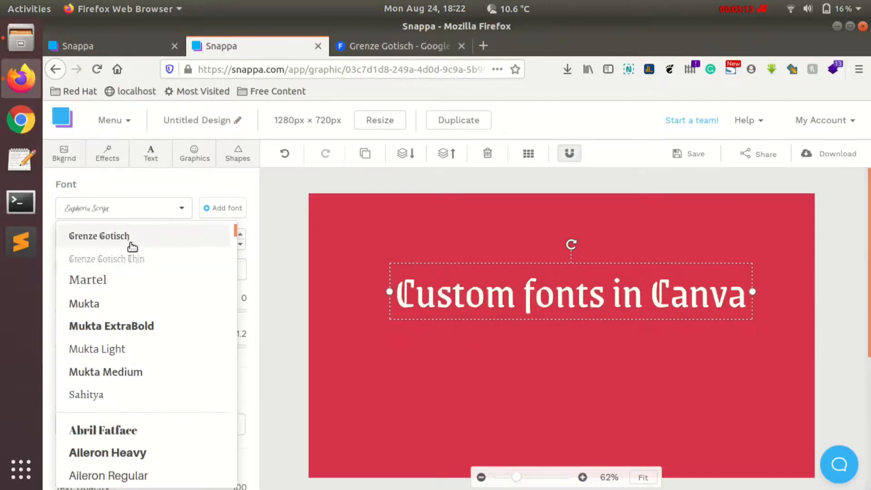
left_click(107, 259)
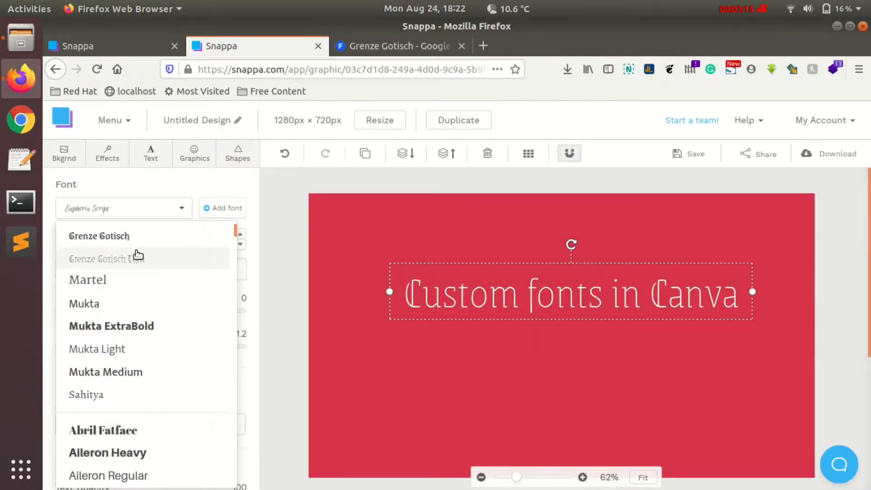
left_click(99, 235)
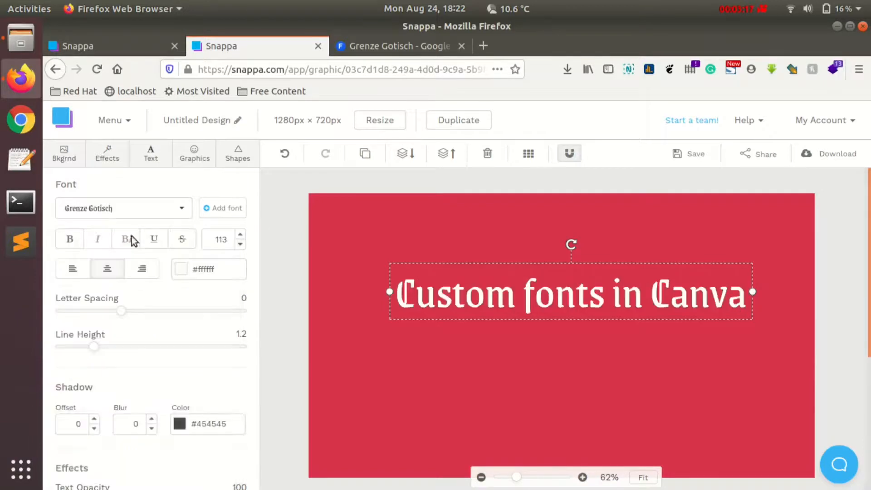